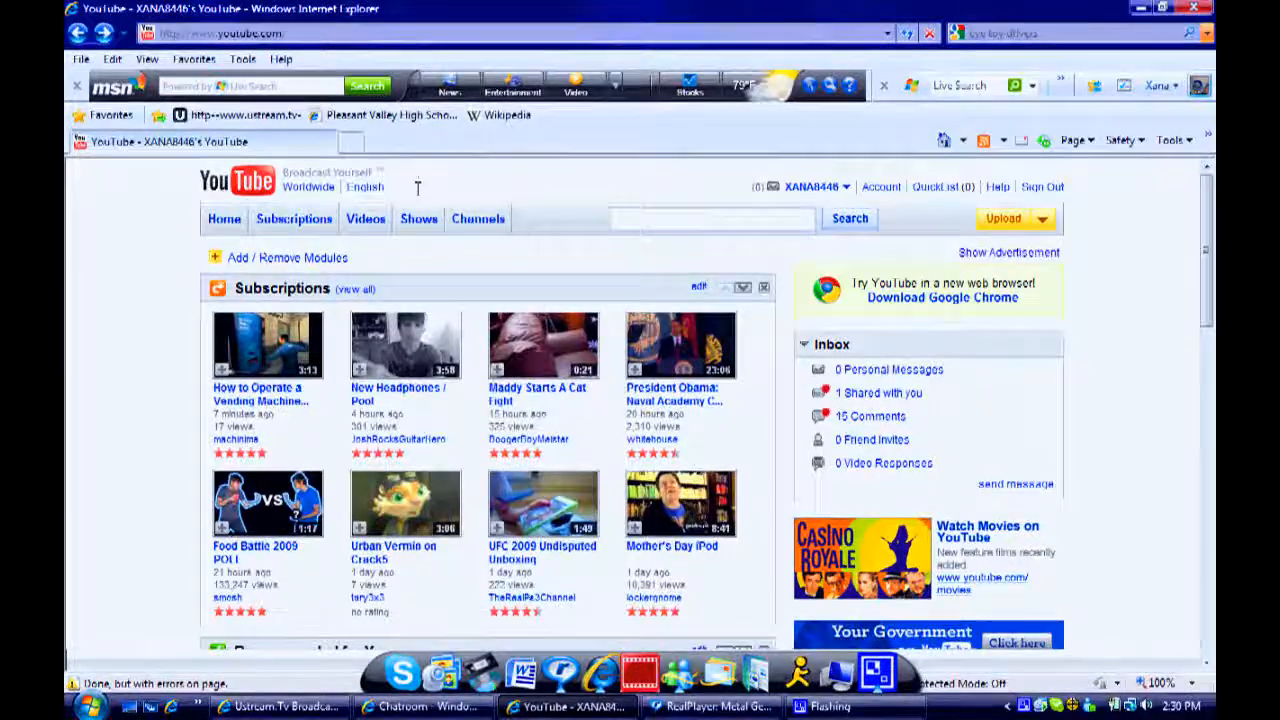
Search the web for 'eye toy drivers' and reach the iPlayPlayStation EyeToy webcam guide.
{"action": "left_click", "coordinate": [712, 218]}
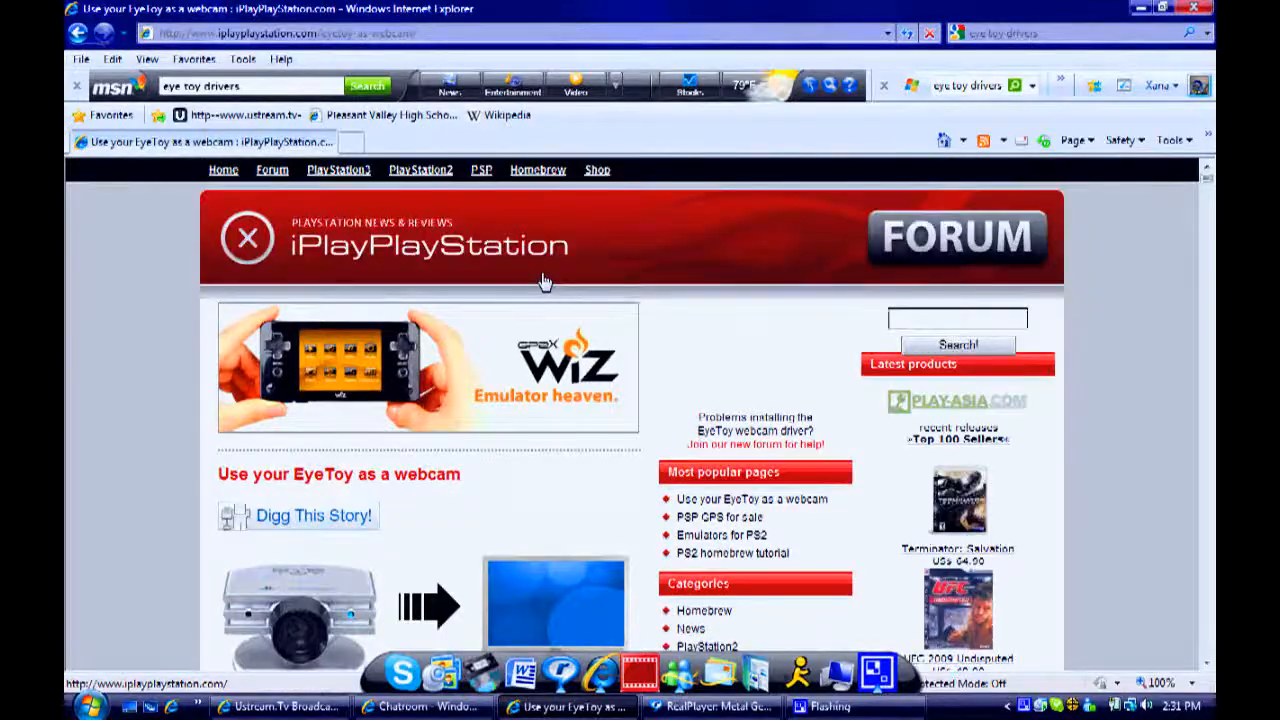
Scroll to the installation guide and follow the 'Download the Namtai EyeToy drivers' link.
{"action": "scroll", "scroll_direction": "down", "scroll_amount": 3}
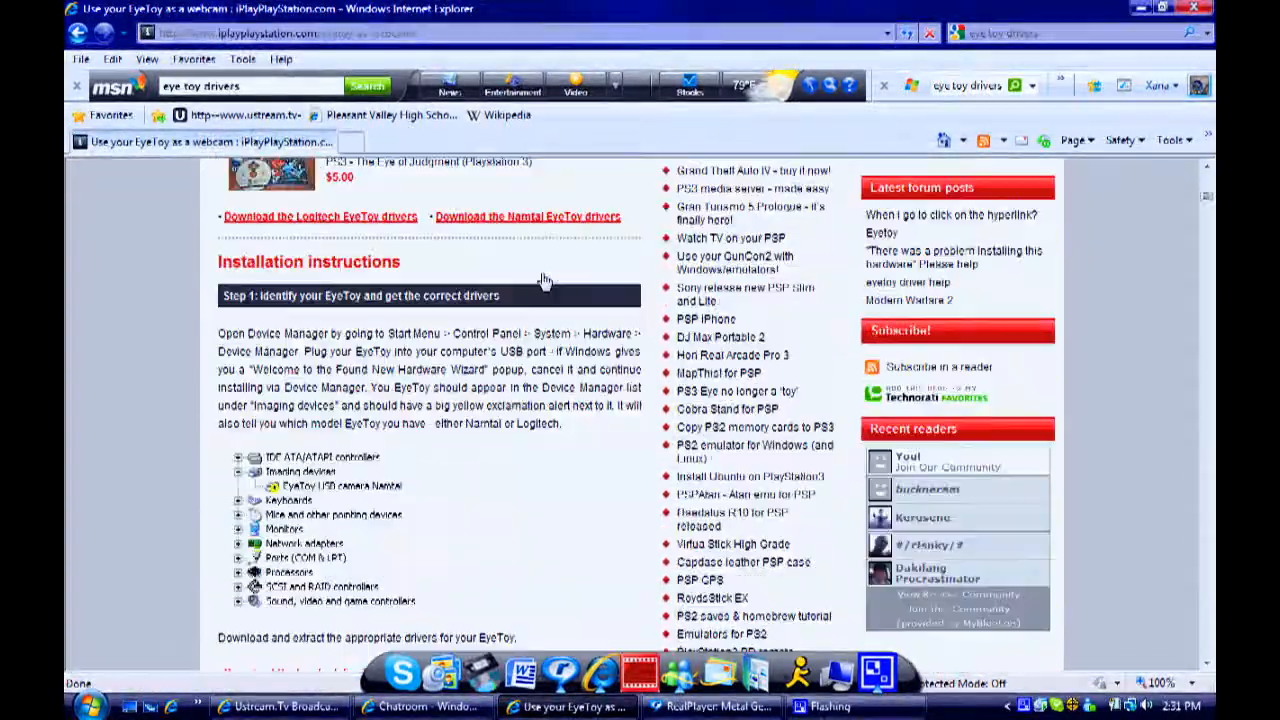
{"action": "scroll", "scroll_direction": "down", "scroll_amount": 3}
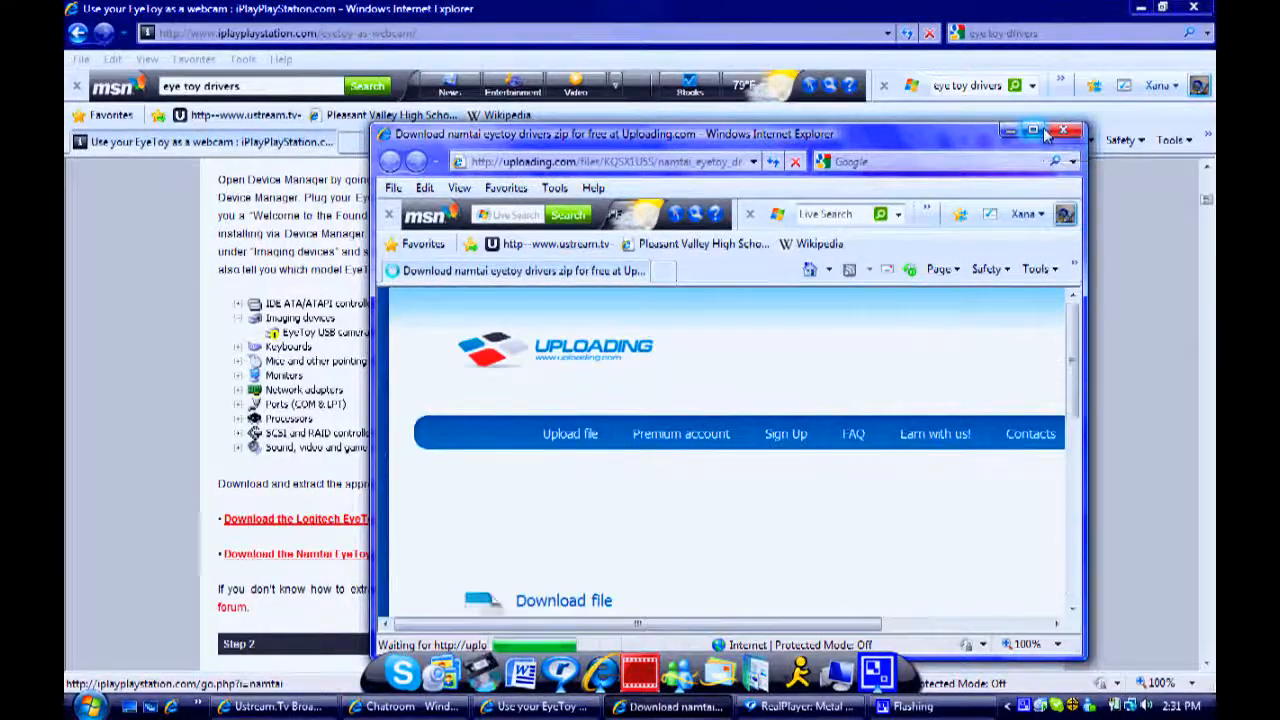
Maximize the Uploading.com page and request the namtai_eyetoy_drivers.zip download.
{"action": "left_click", "coordinate": [1048, 132]}
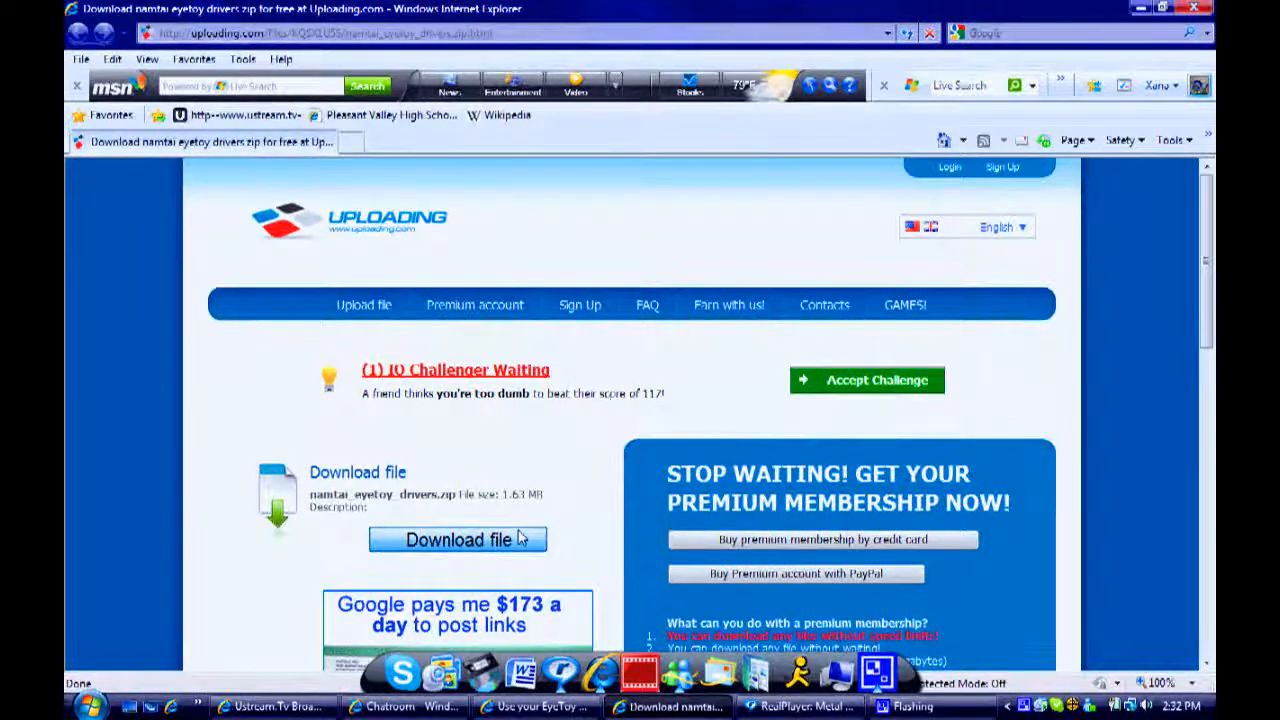
{"action": "left_click", "coordinate": [456, 540]}
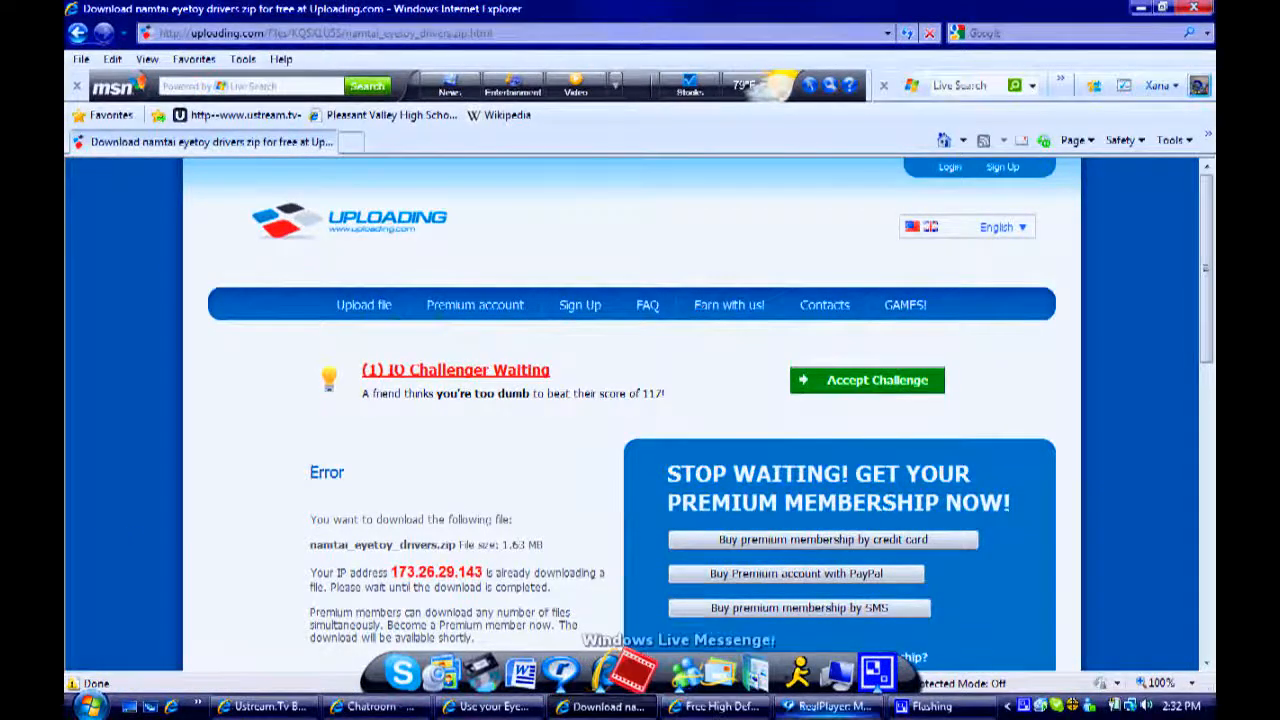
{"action": "mouse_move", "coordinate": [716, 708]}
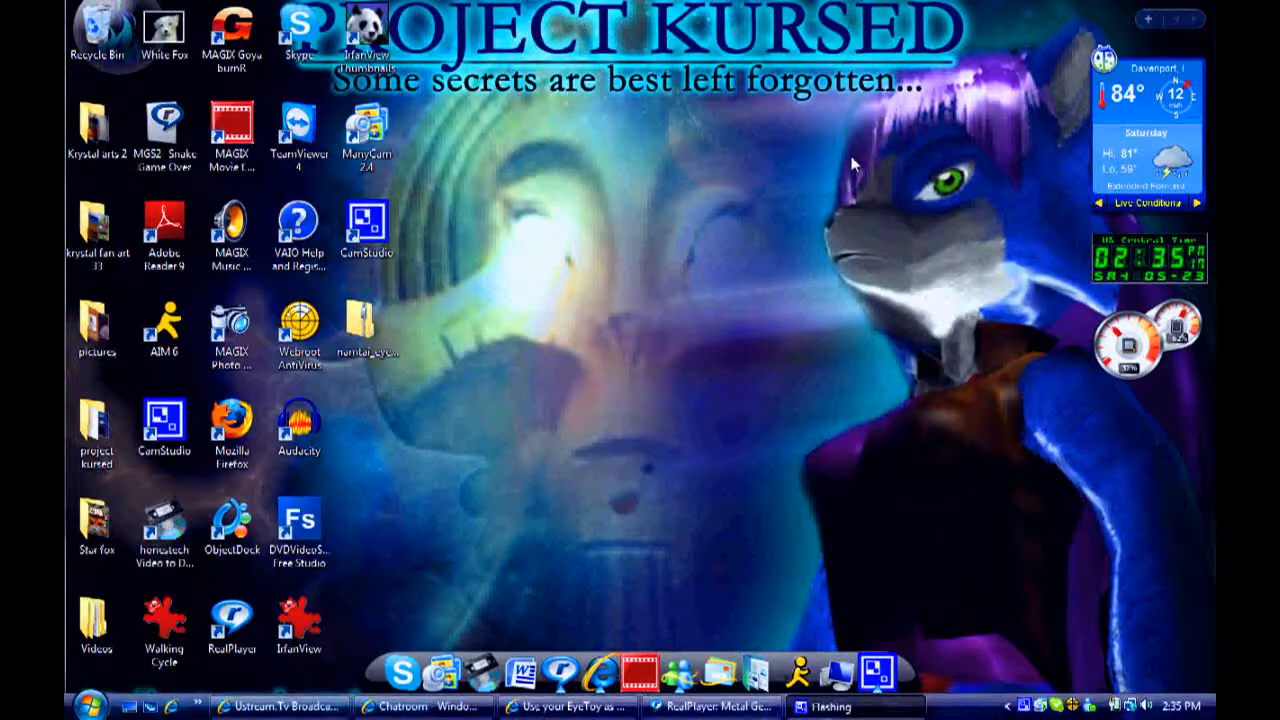
{"action": "mouse_move", "coordinate": [564, 280]}
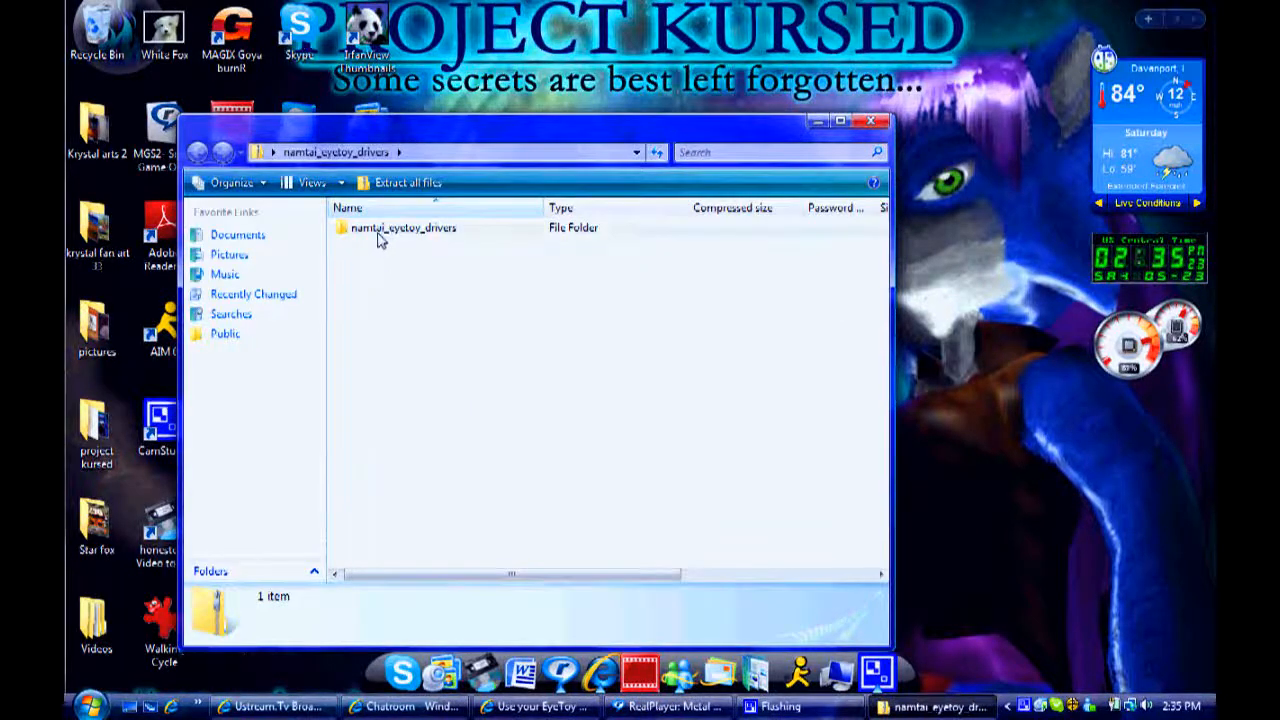
Drag the namtai_eyetoy_drivers folder from the zip onto the desktop and close the archive.
{"action": "left_click", "coordinate": [404, 228]}
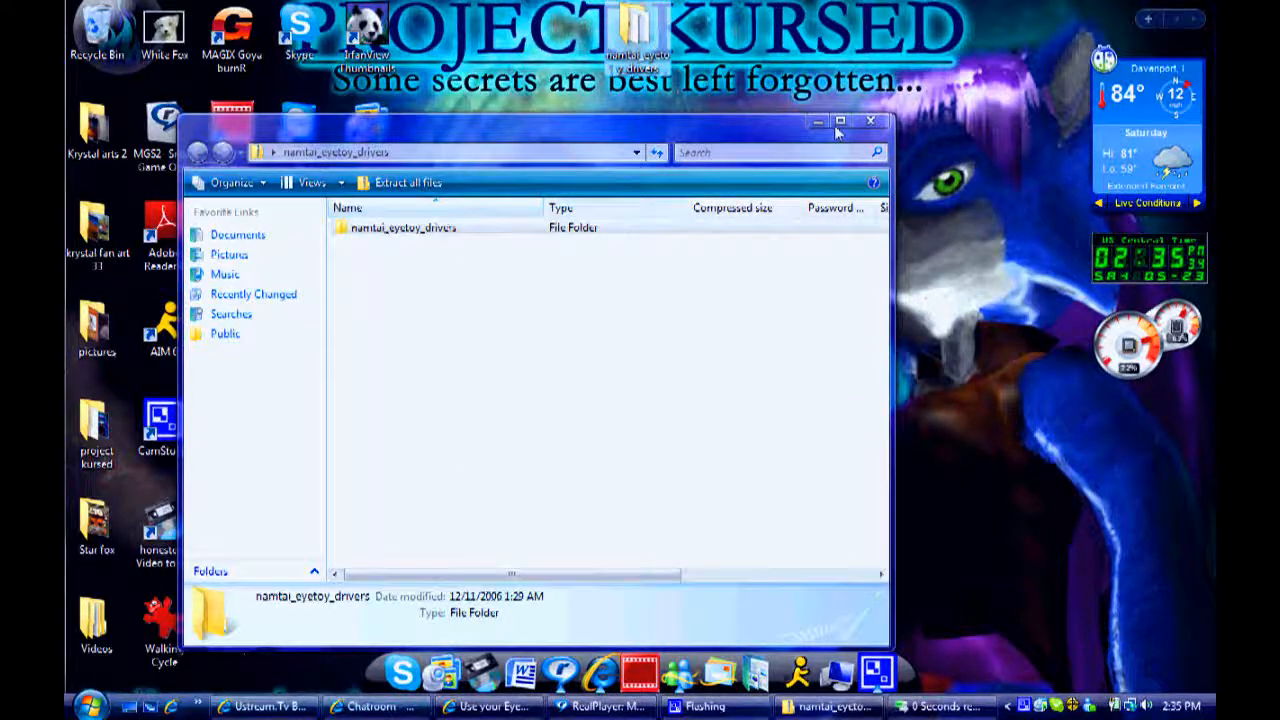
{"action": "left_click", "coordinate": [868, 122]}
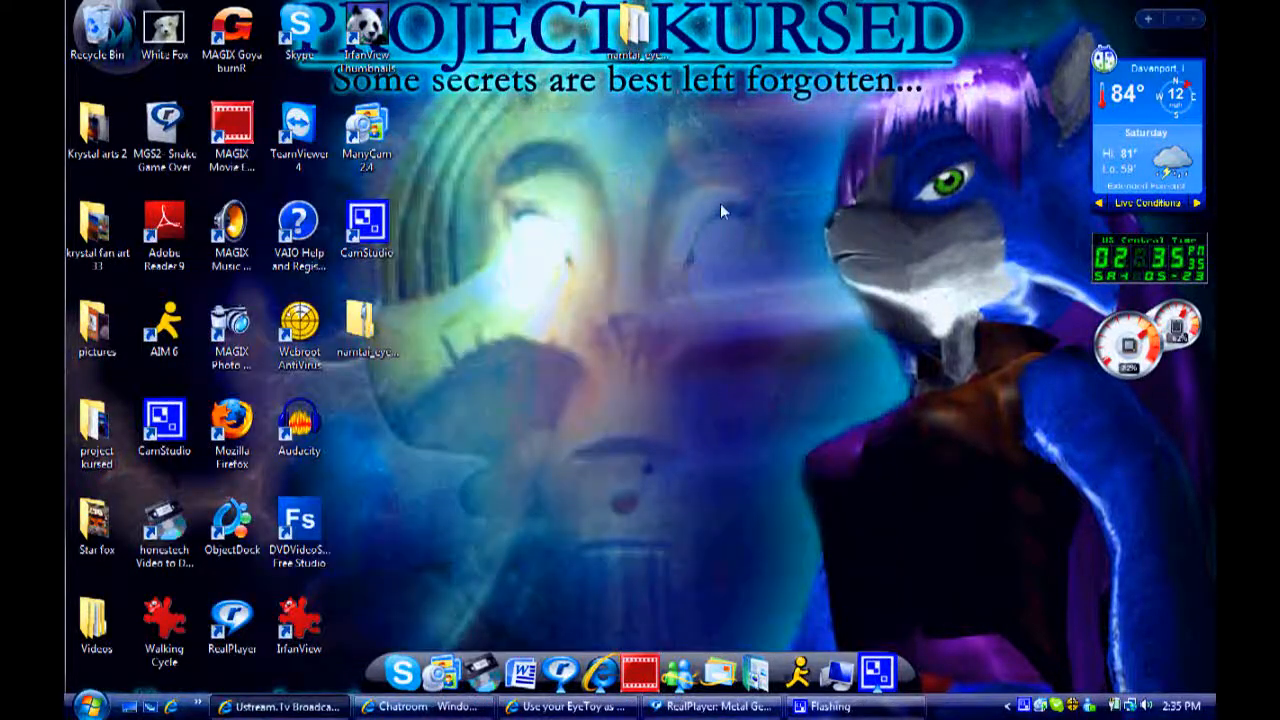
{"action": "left_click", "coordinate": [232, 624]}
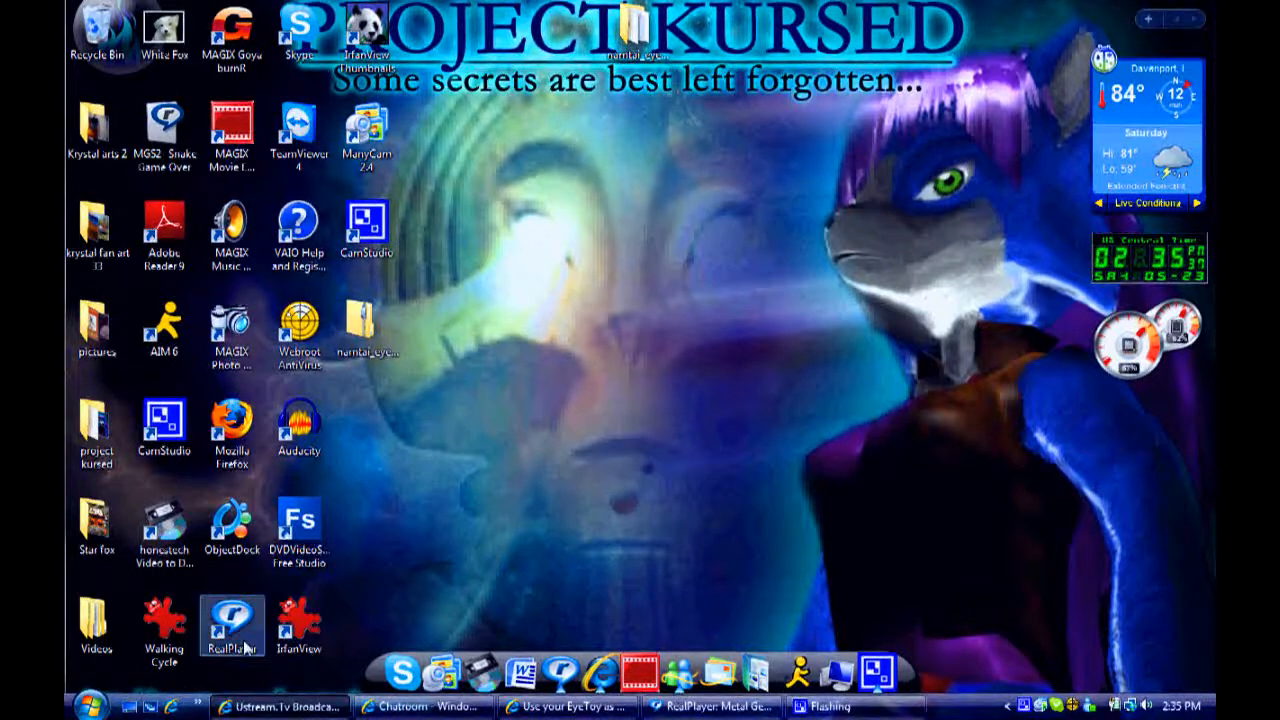
Reach Device Manager via Start > Control Panel > Hardware and Sound.
{"action": "left_click", "coordinate": [84, 700]}
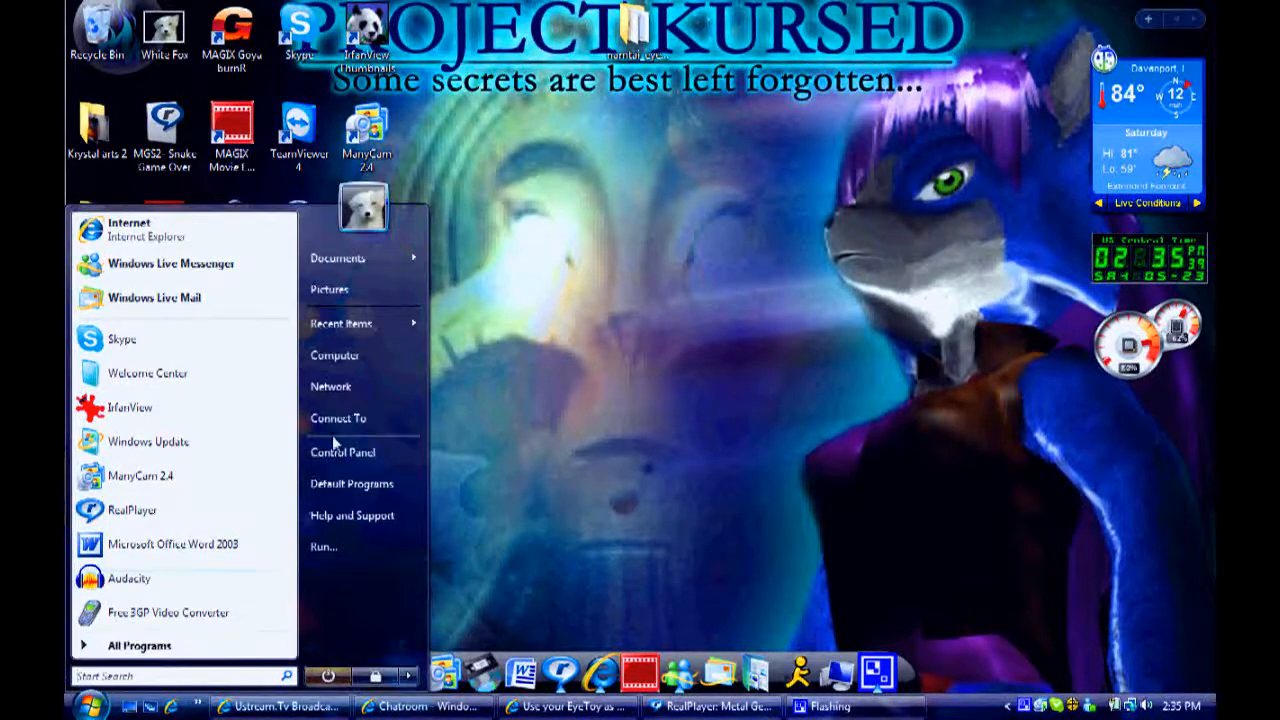
{"action": "left_click", "coordinate": [342, 452]}
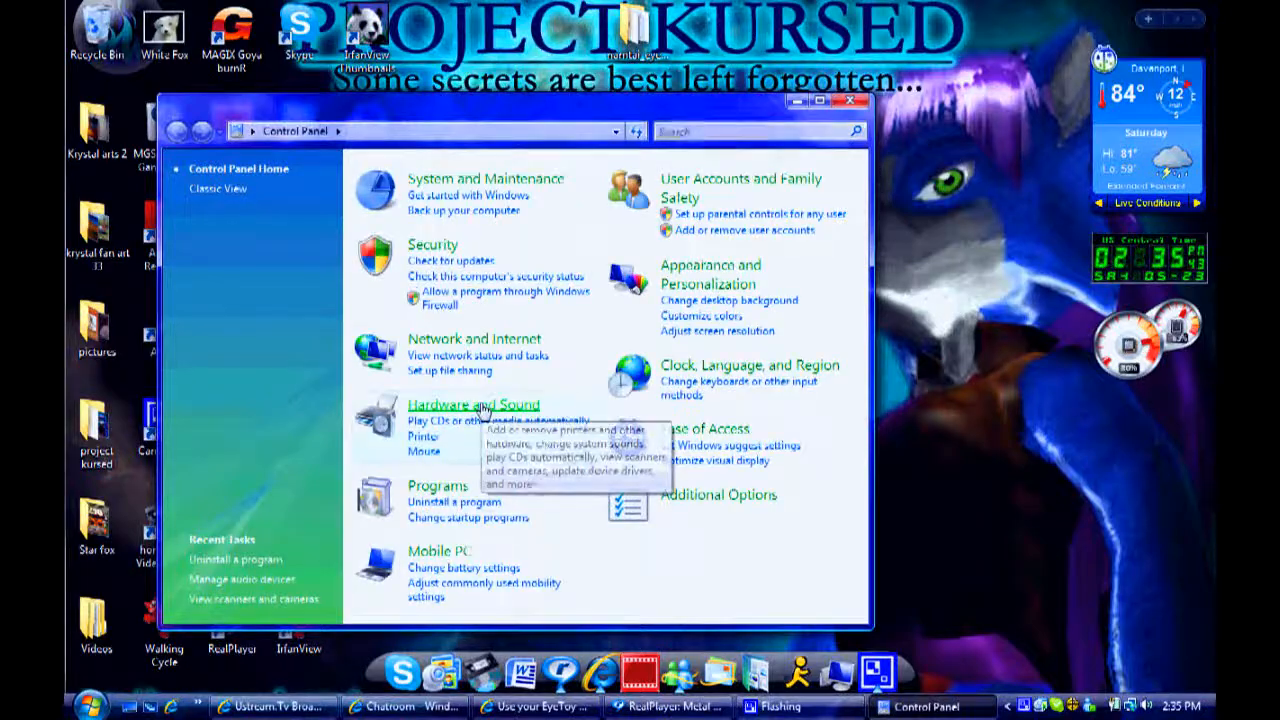
{"action": "left_click", "coordinate": [472, 404]}
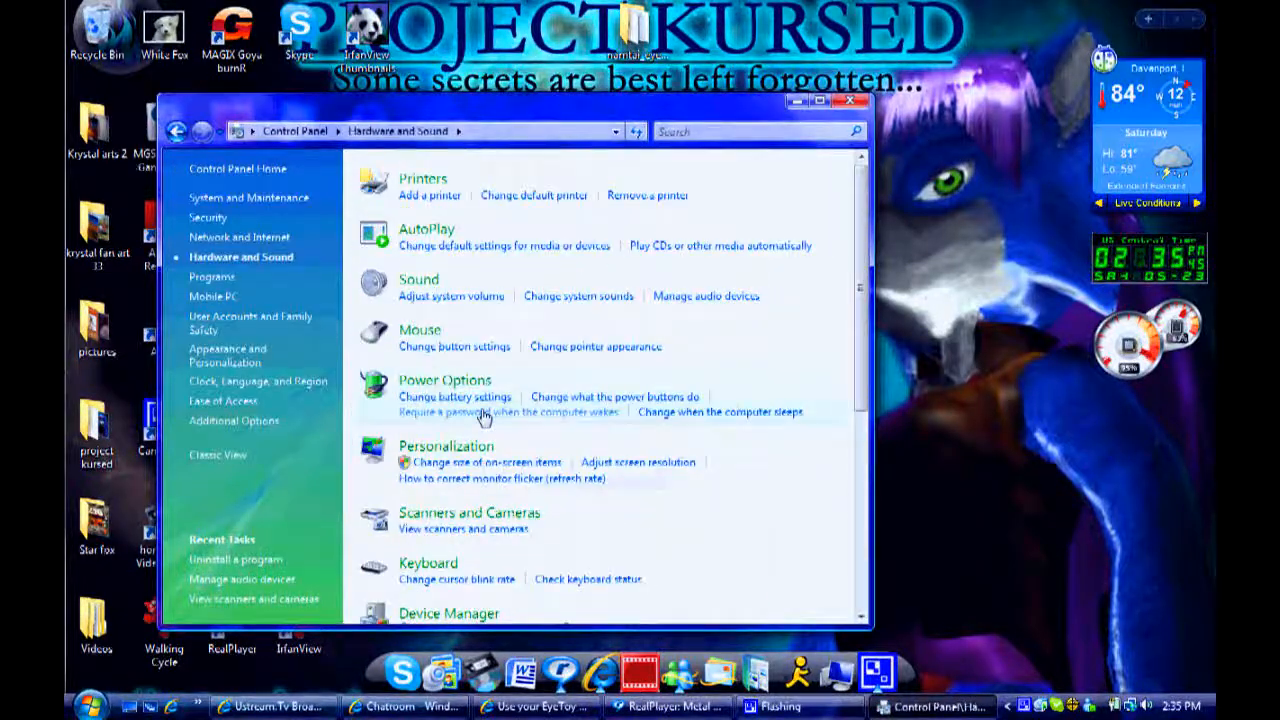
{"action": "scroll", "scroll_direction": "down", "scroll_amount": 3}
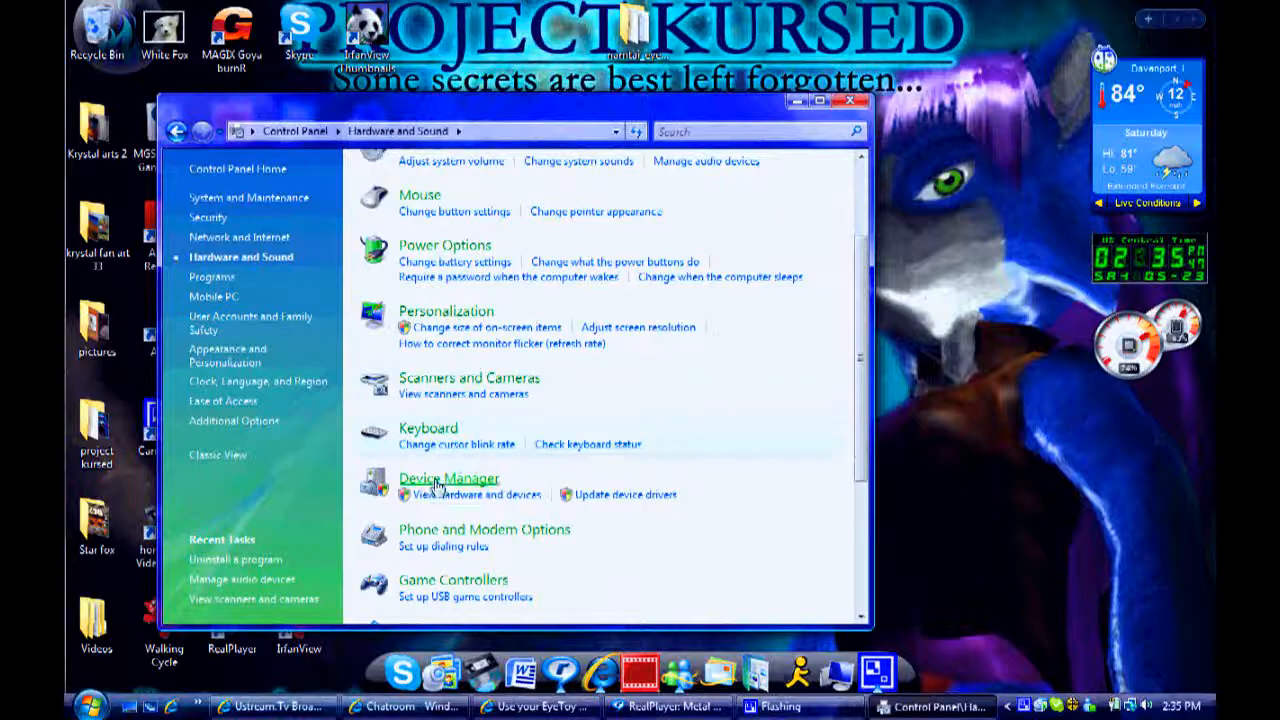
{"action": "left_click", "coordinate": [448, 478]}
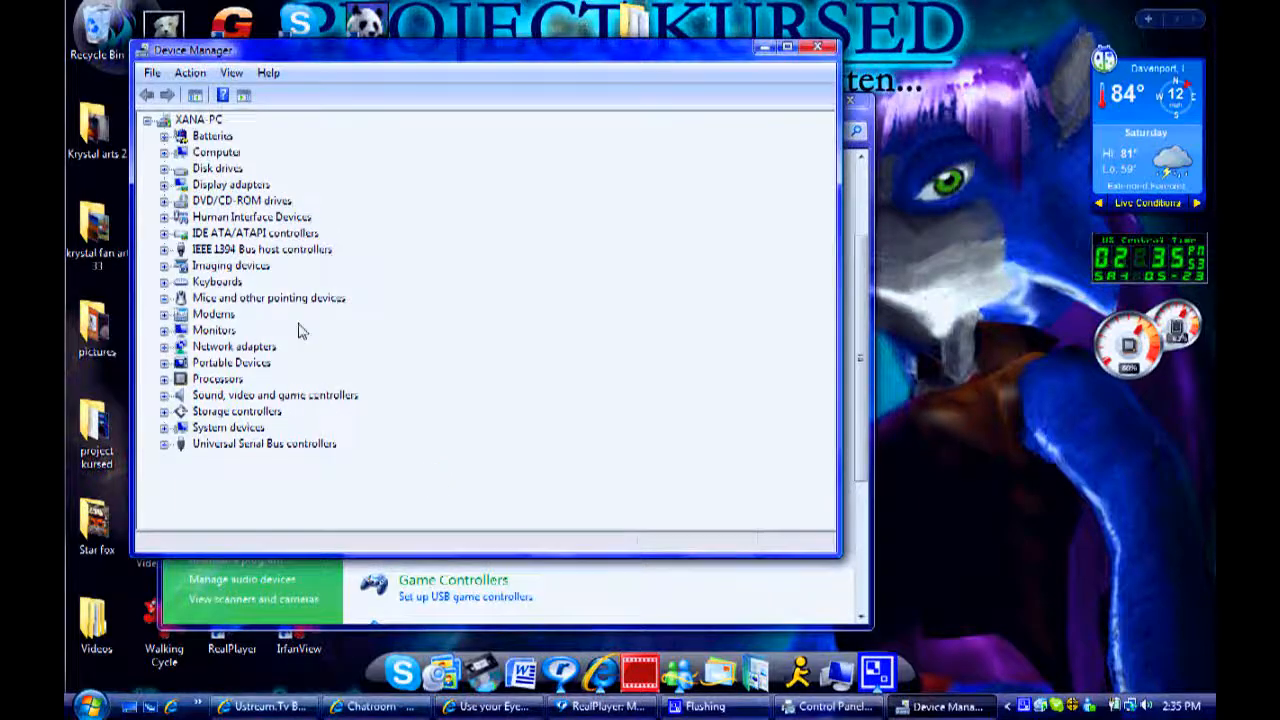
Expand Imaging devices and launch Update Driver Software for the EyeToy.
{"action": "left_click", "coordinate": [164, 264]}
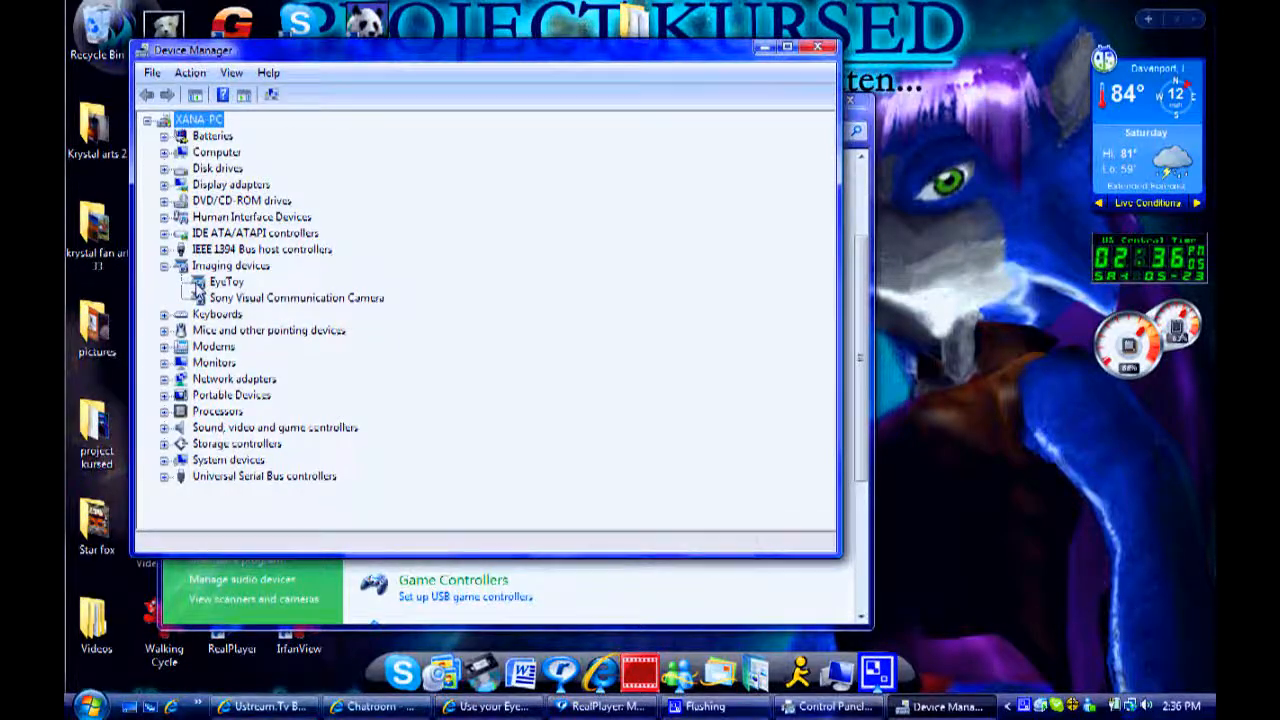
{"action": "left_click", "coordinate": [228, 282]}
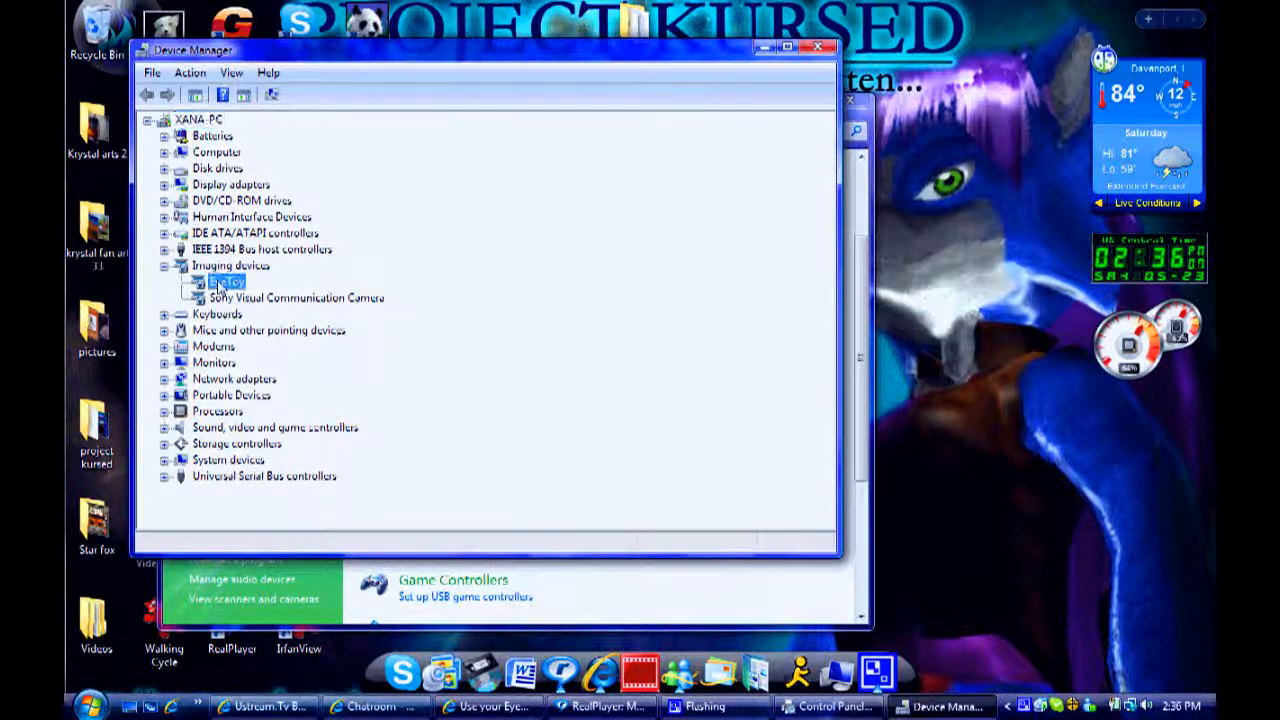
{"action": "right_click", "coordinate": [228, 284]}
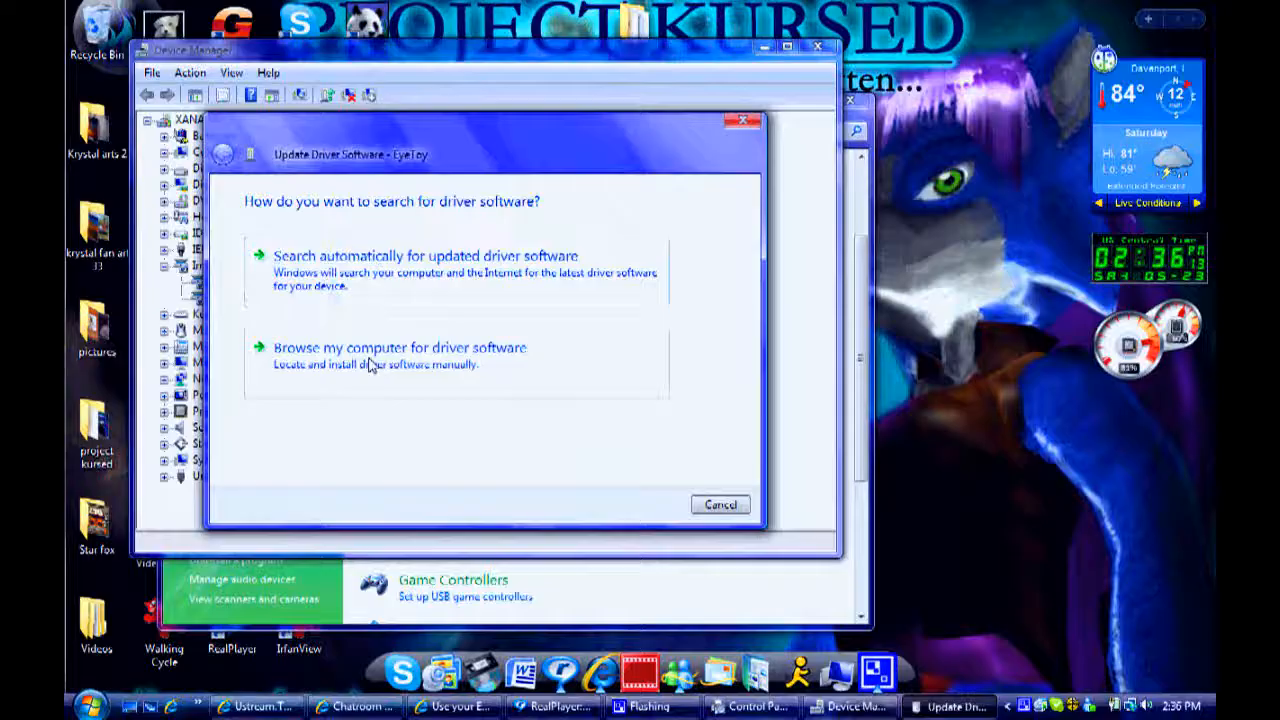
Browse manually and select the desktop namtai_eyetoy_drivers folder as the driver location.
{"action": "left_click", "coordinate": [400, 348]}
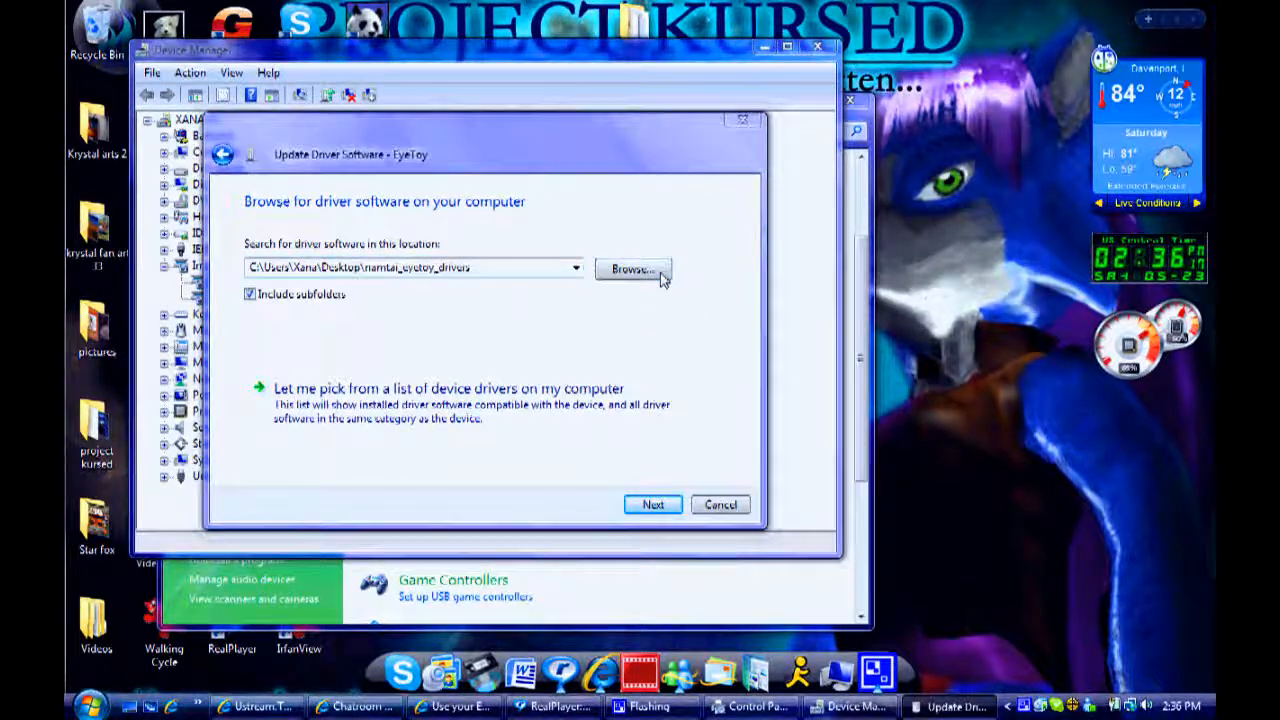
{"action": "left_click", "coordinate": [632, 270]}
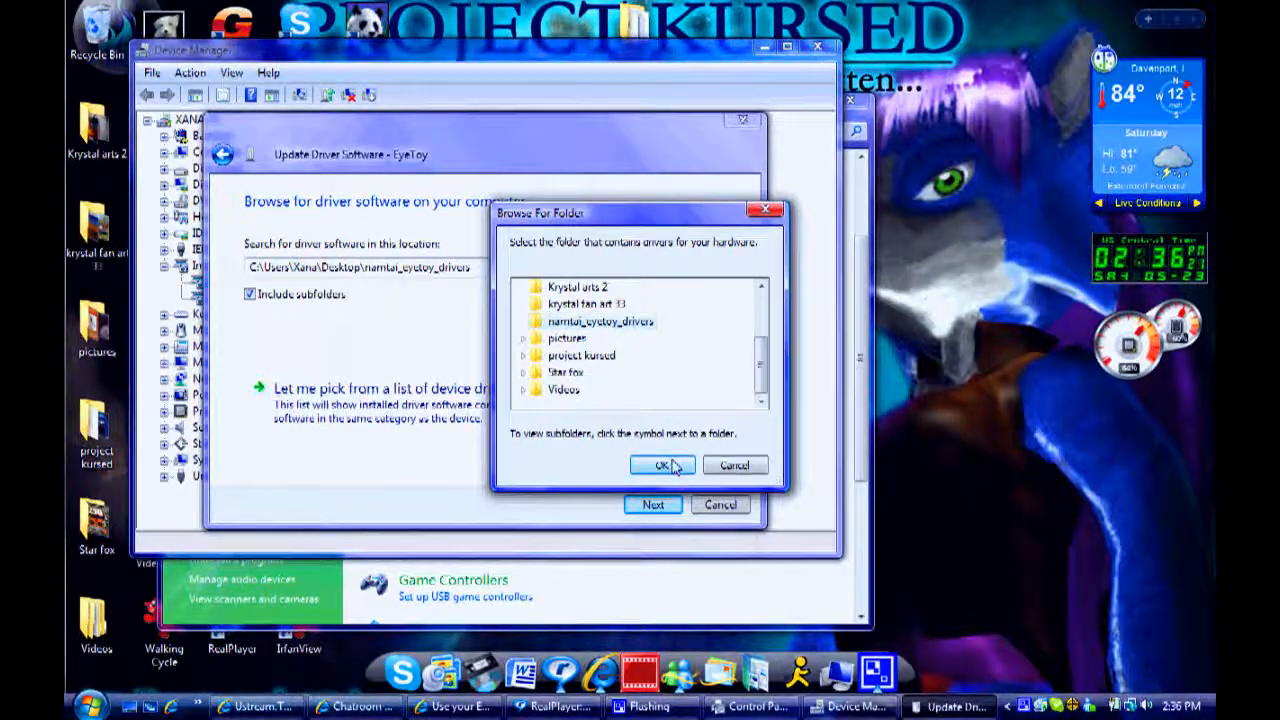
{"action": "left_click", "coordinate": [662, 464]}
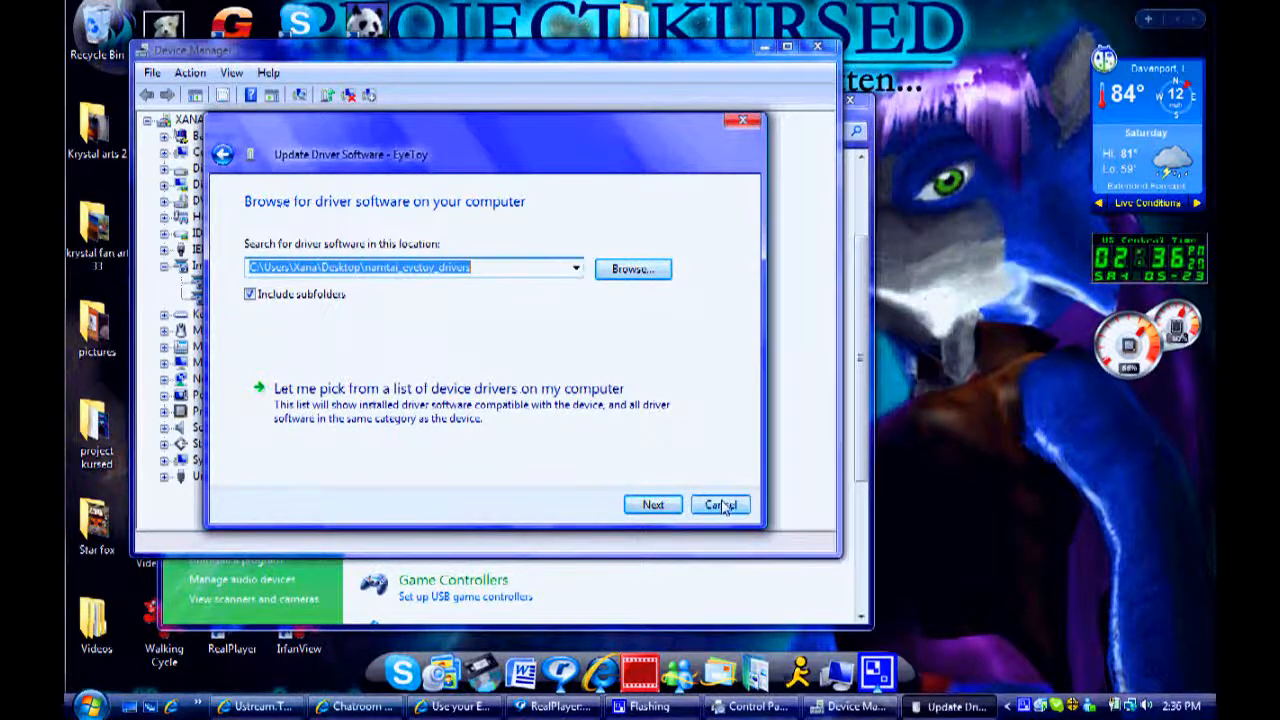
{"action": "left_click", "coordinate": [720, 504]}
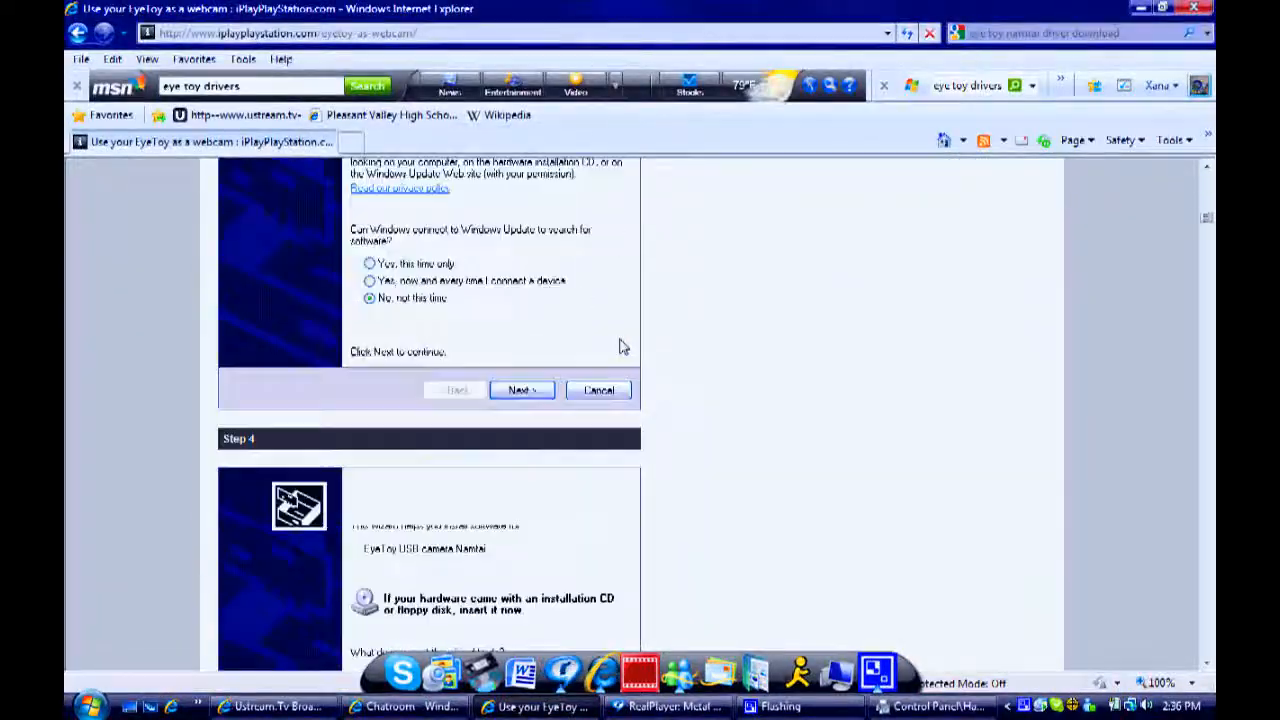
{"action": "left_click", "coordinate": [520, 390]}
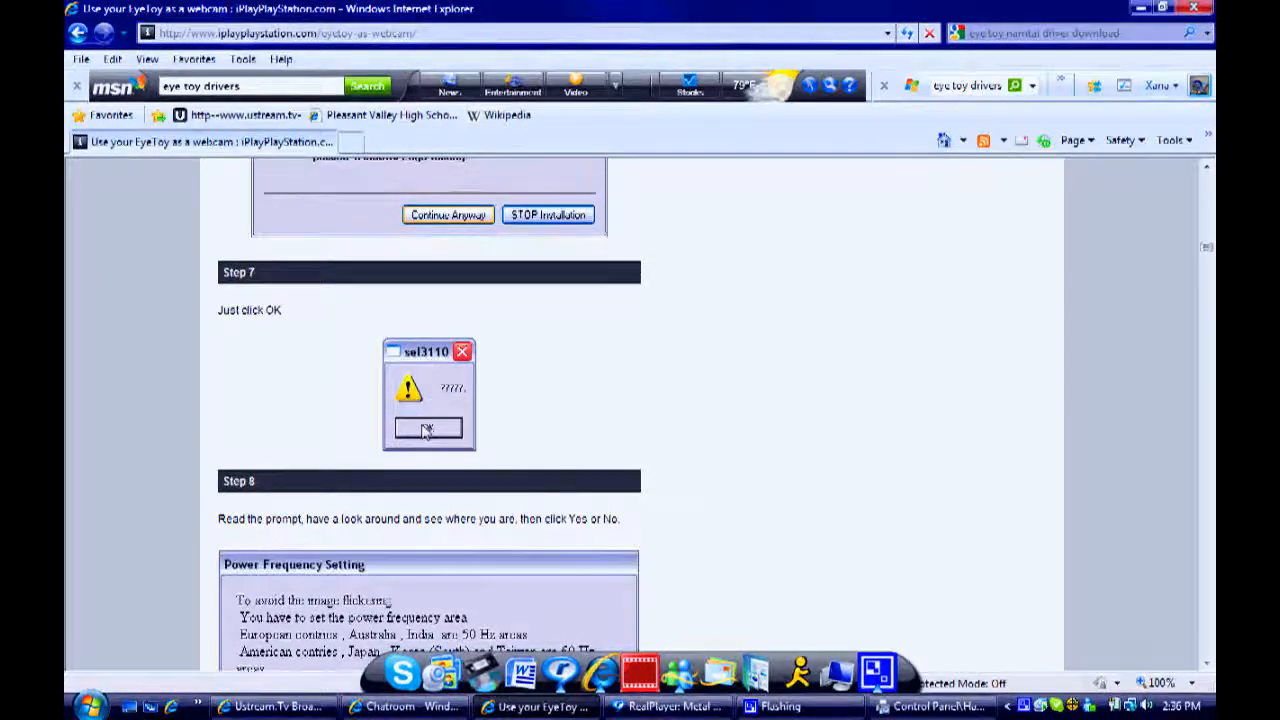
{"action": "left_click", "coordinate": [428, 428]}
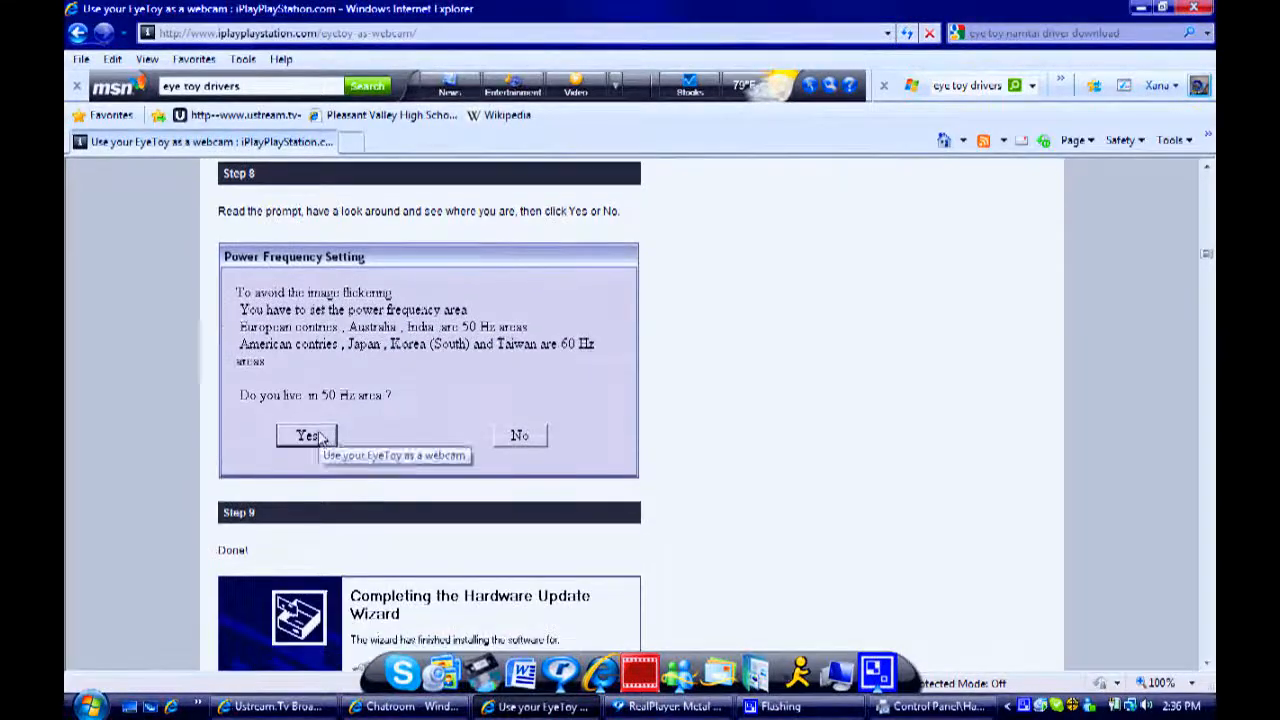
{"action": "mouse_move", "coordinate": [584, 344]}
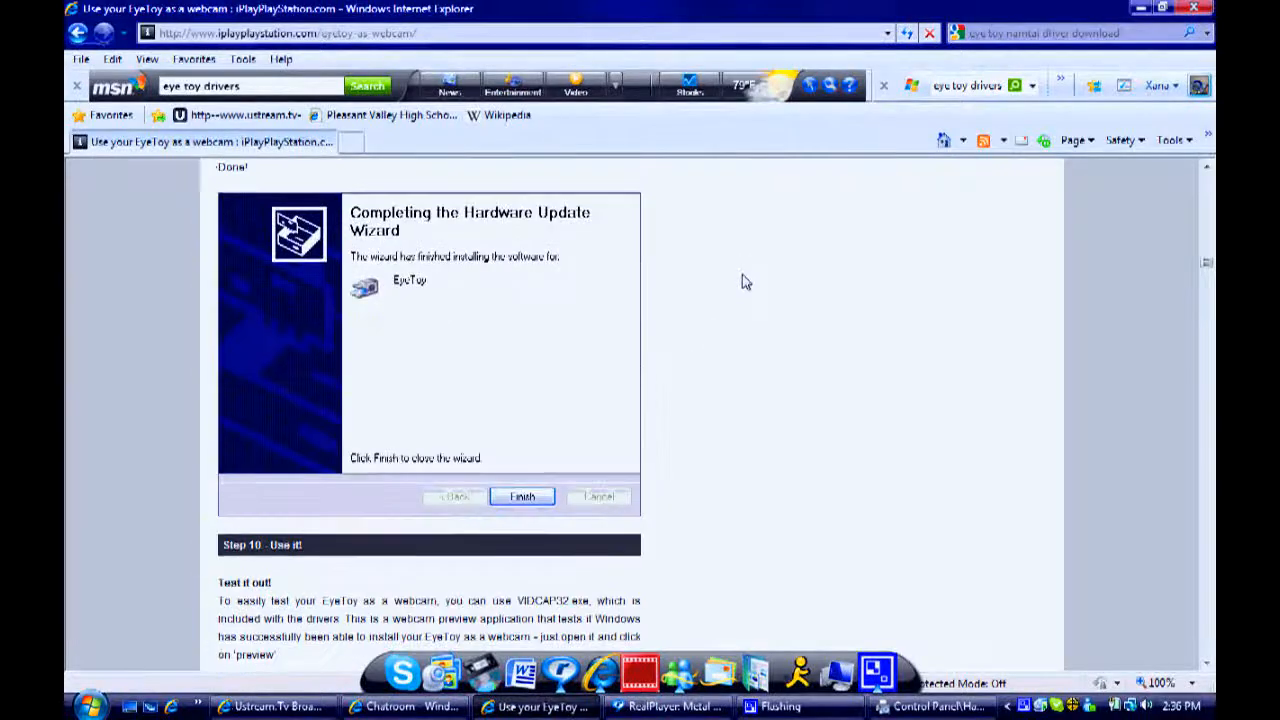
{"action": "left_click", "coordinate": [522, 496]}
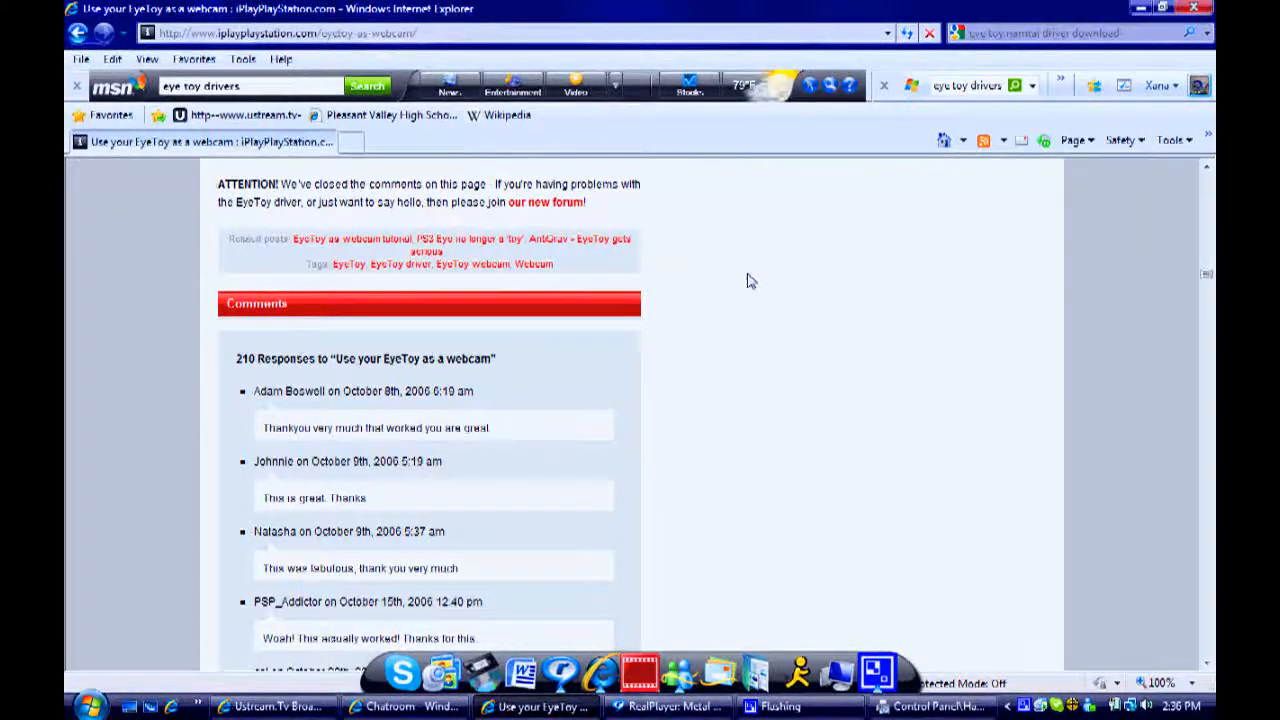